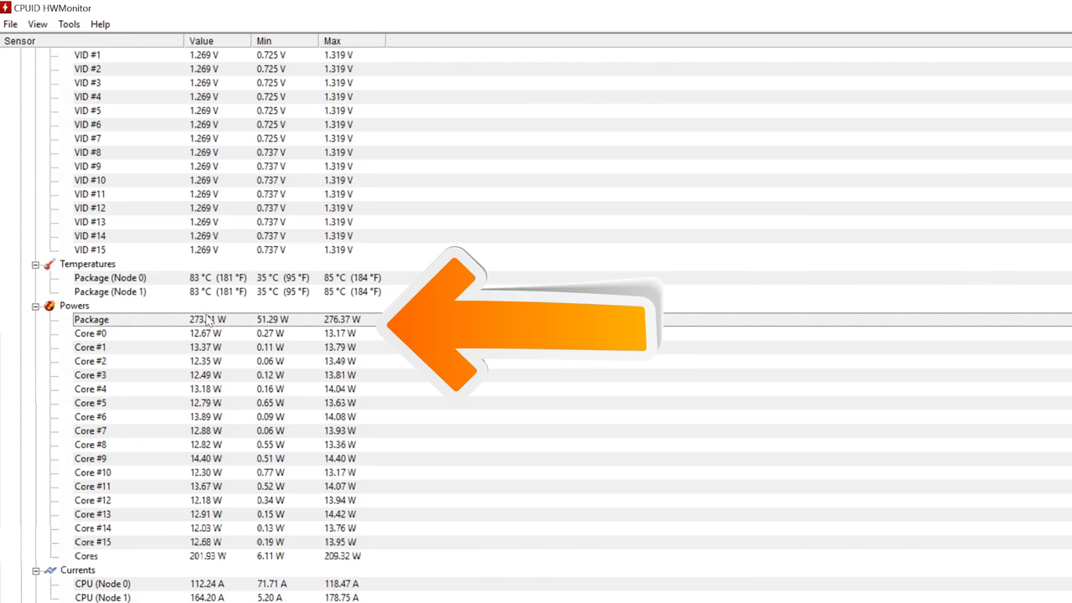
In OBS Settings' Hotkeys page, bind Start Recording to F8 and Stop Recording to F9.
{"action": "scroll", "scroll_direction": "down", "scroll_amount": 3}
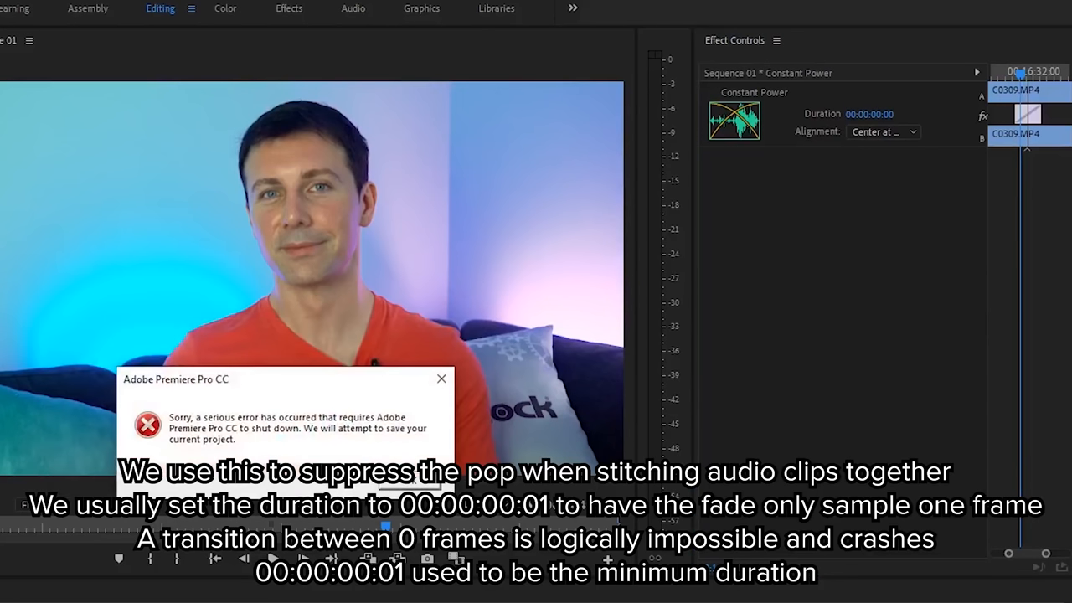
{"action": "left_click", "coordinate": [442, 378]}
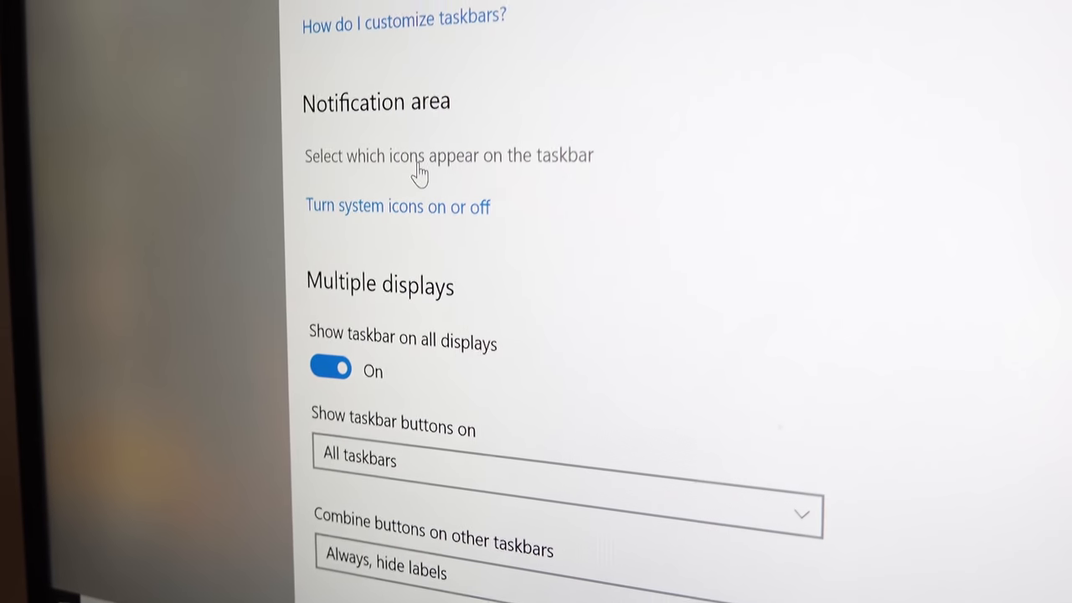
{"action": "left_click", "coordinate": [448, 155]}
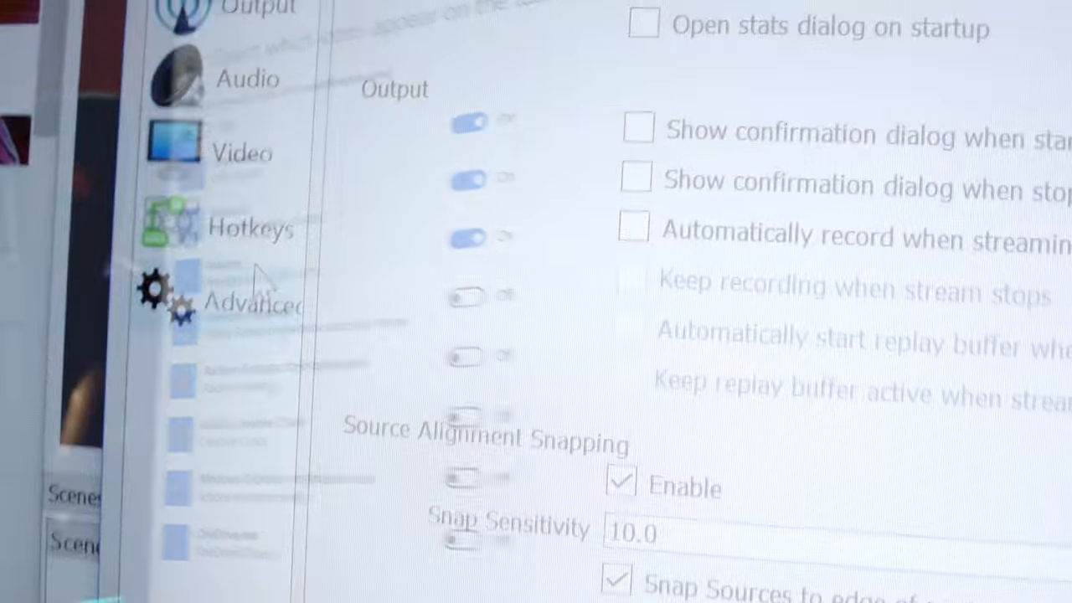
{"action": "left_click", "coordinate": [251, 228]}
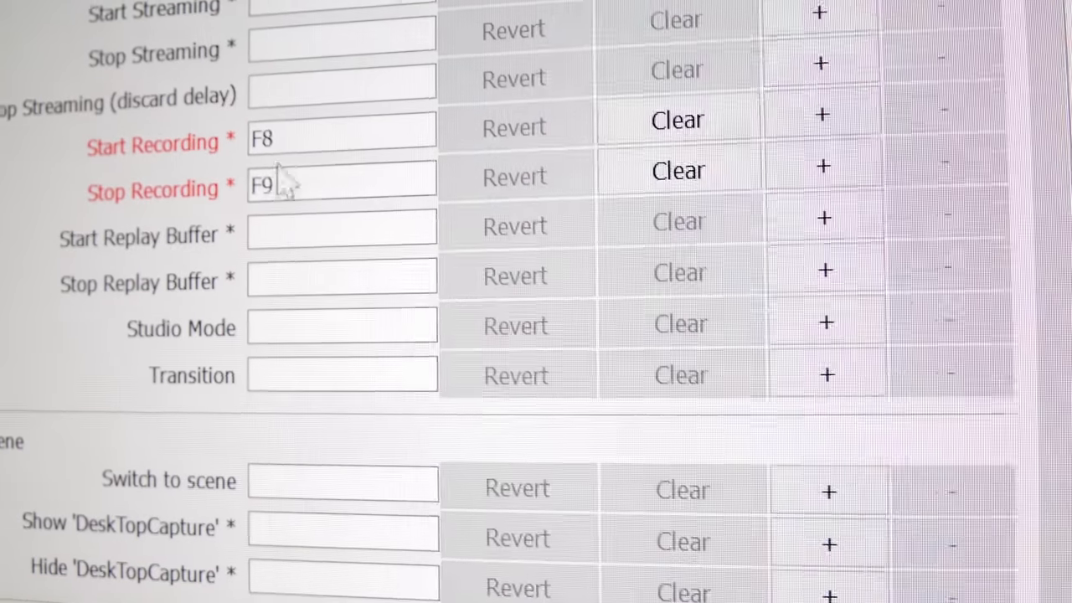